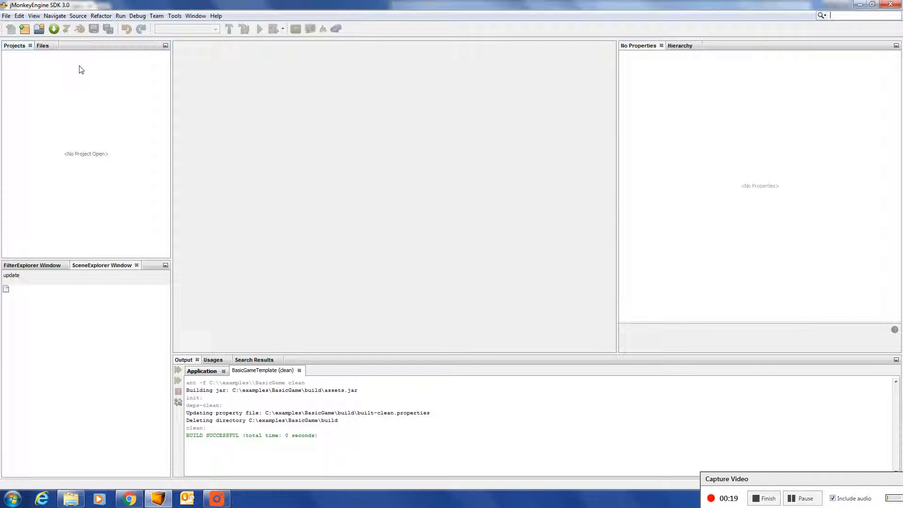
mouse_move(38, 105)
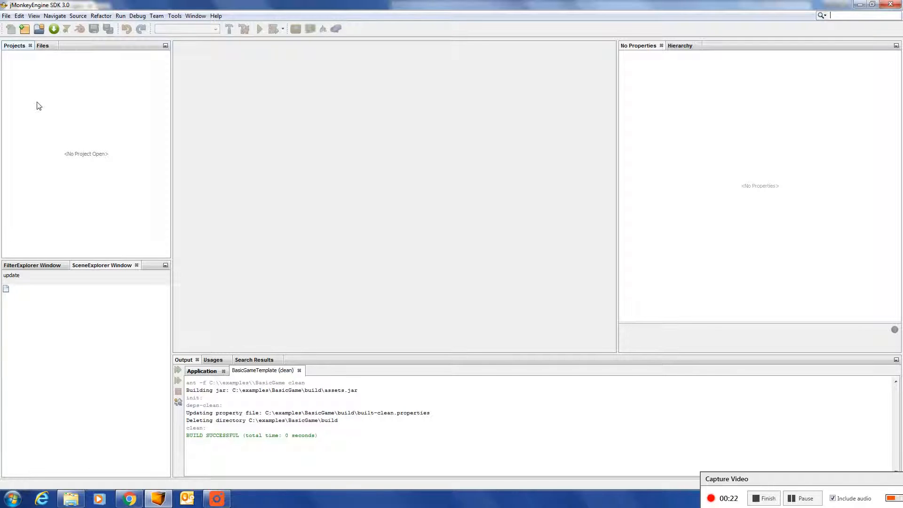
mouse_move(227, 138)
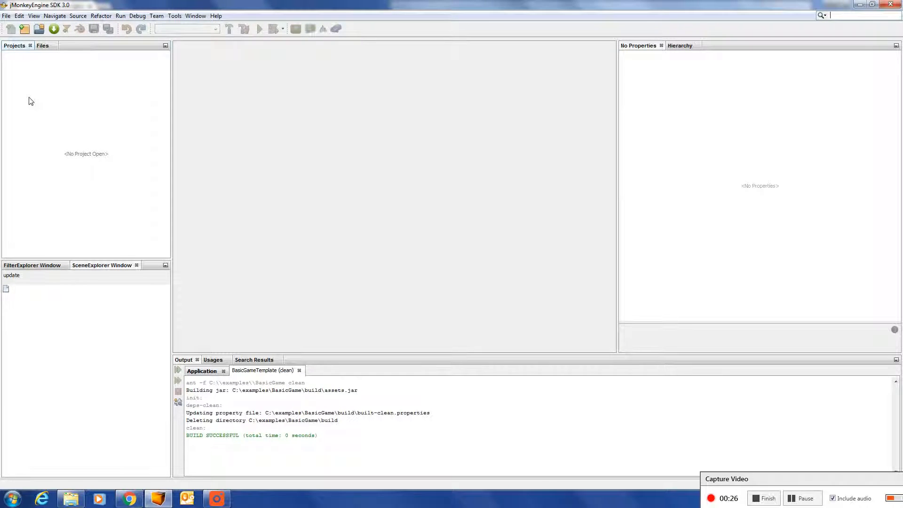
mouse_move(65, 88)
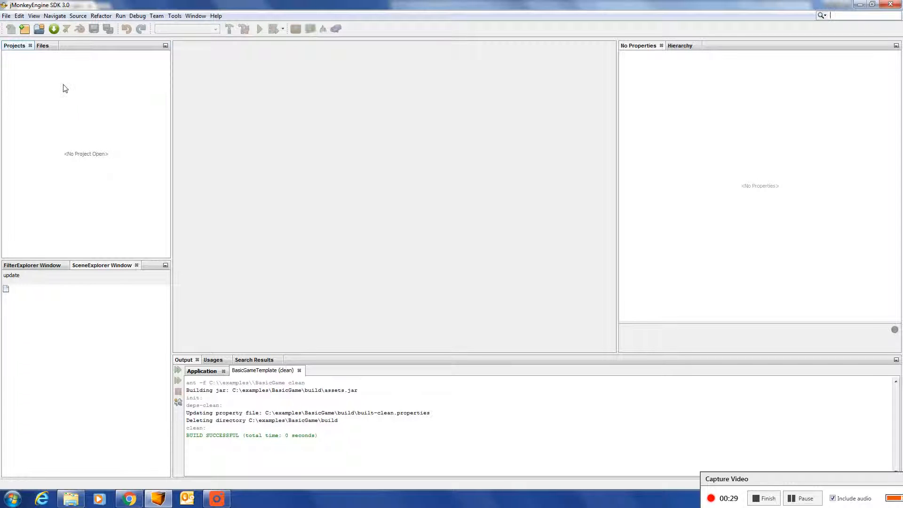
mouse_move(47, 99)
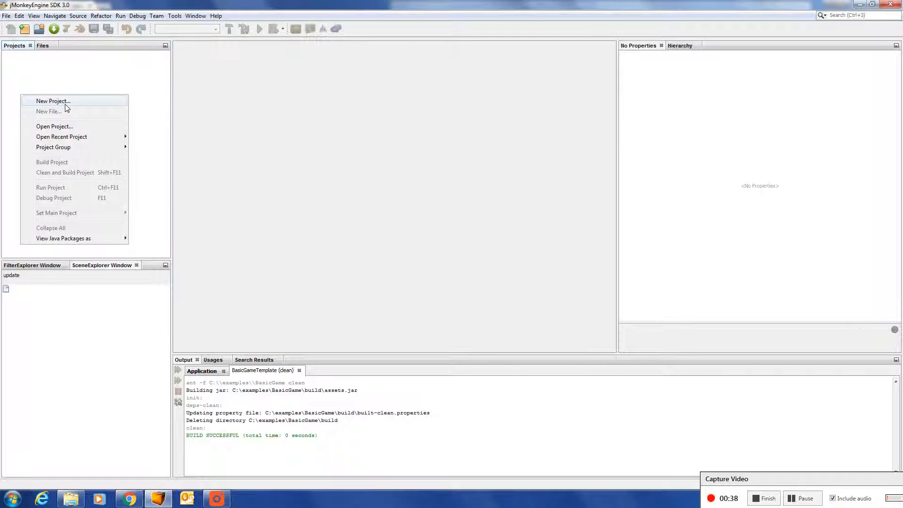
Create a JME3 BasicGame project named SpaceShoot2D and select it in the projects list.
click(52, 100)
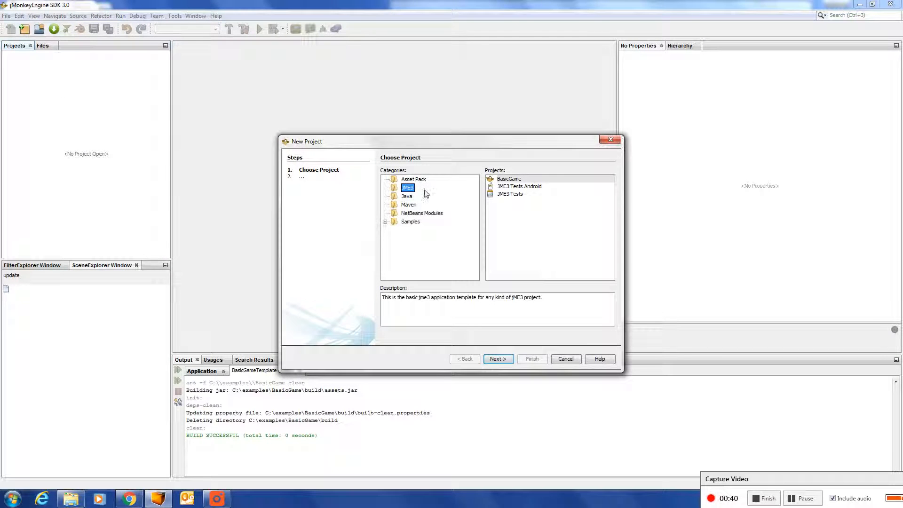
click(508, 178)
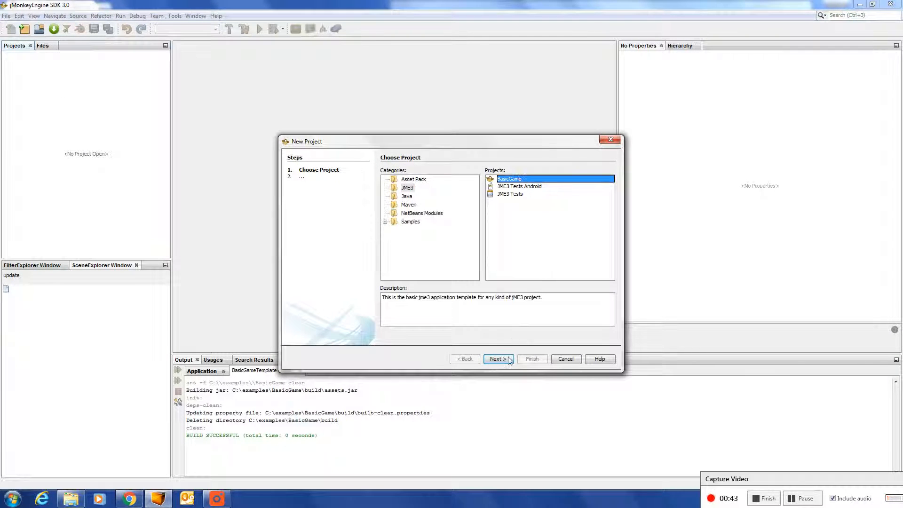
click(496, 358)
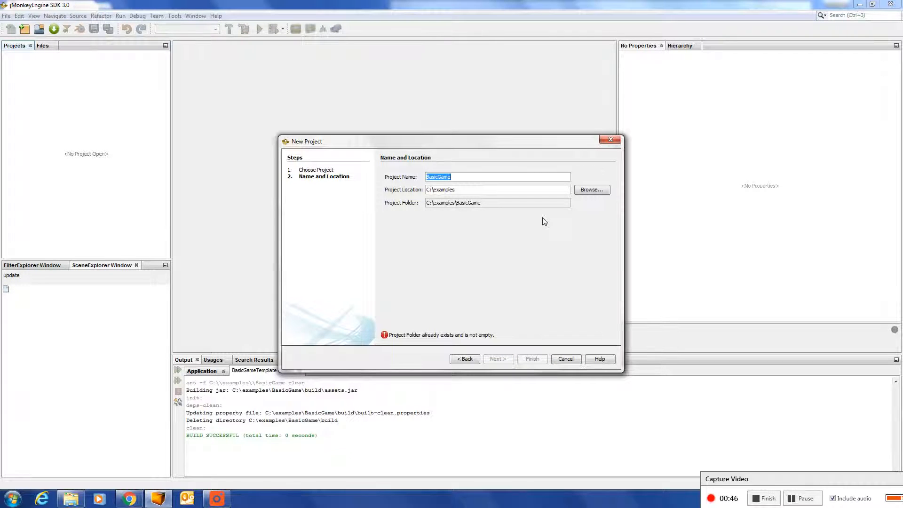
text(S)
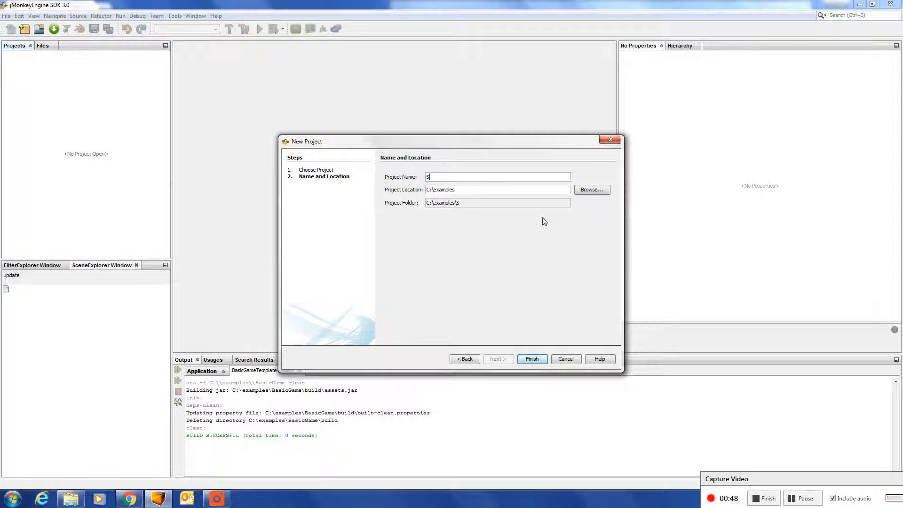
text(paceShoot2D)
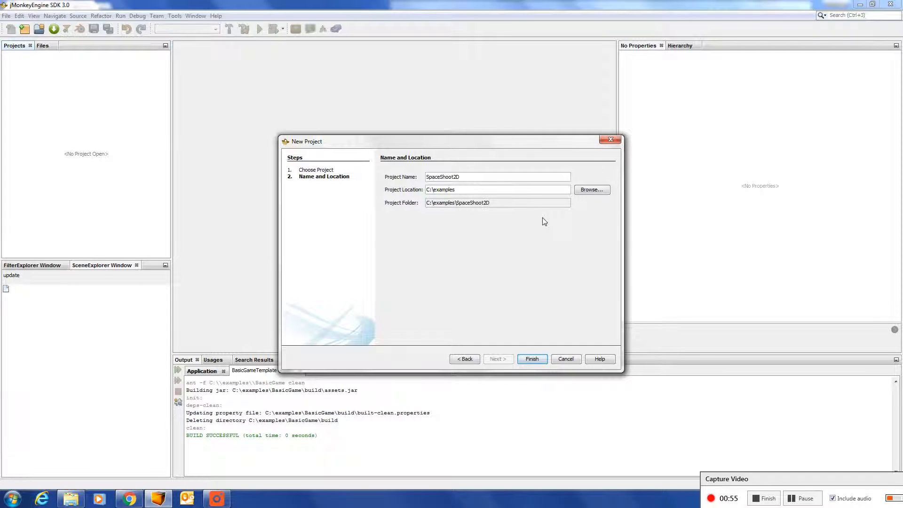
click(531, 359)
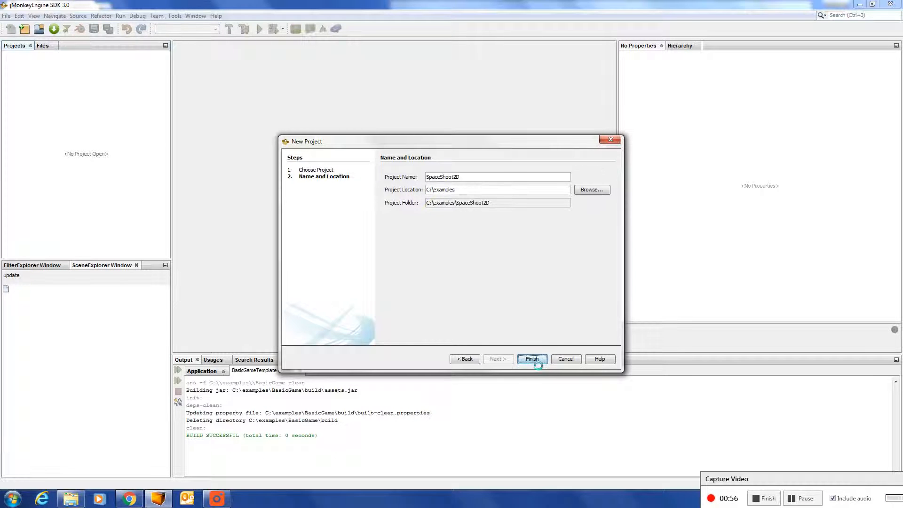
click(531, 359)
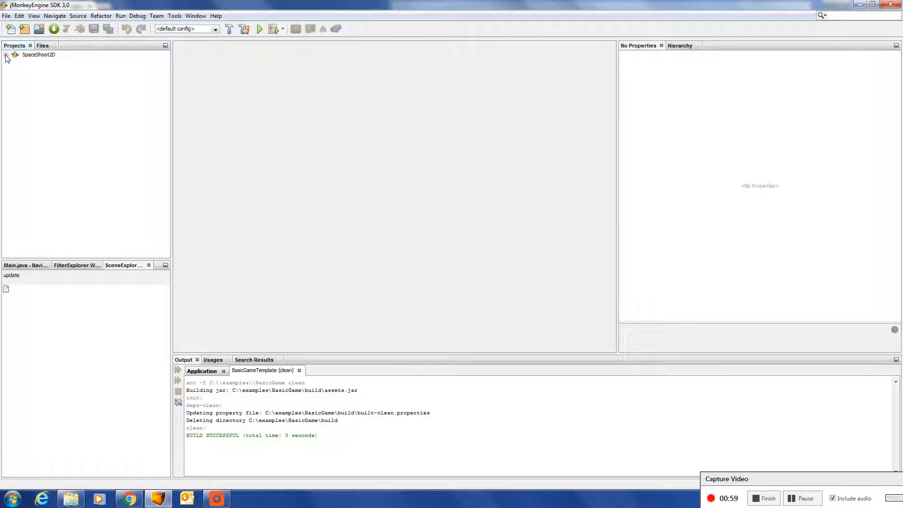
click(38, 54)
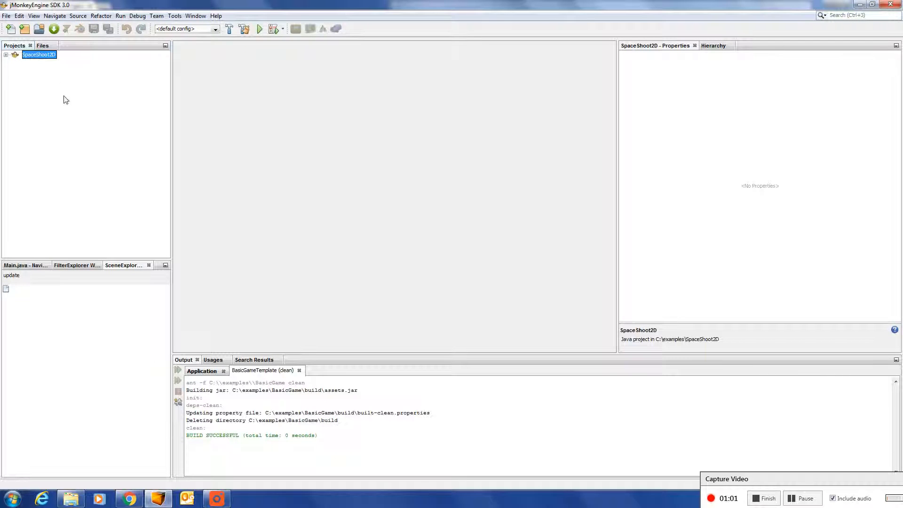
click(5, 55)
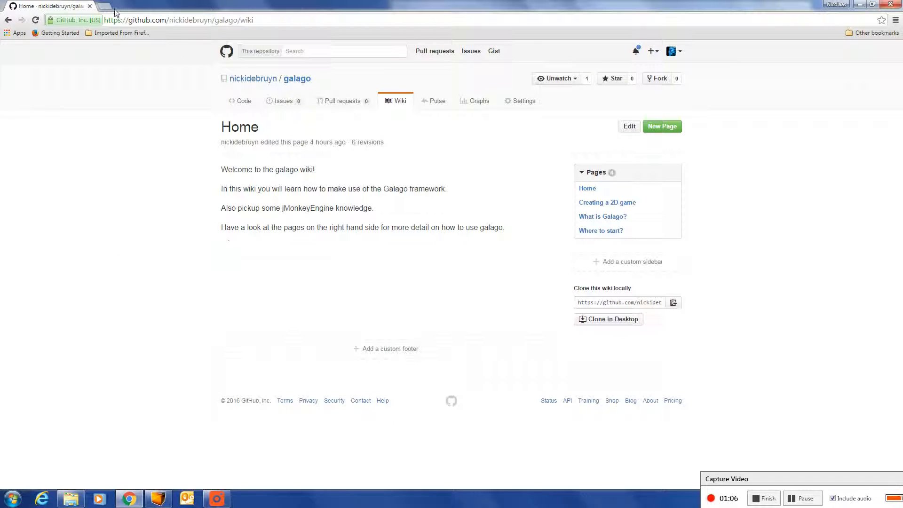
Browse the galago repository's code into the Galago/libs folder listing the jars.
click(179, 20)
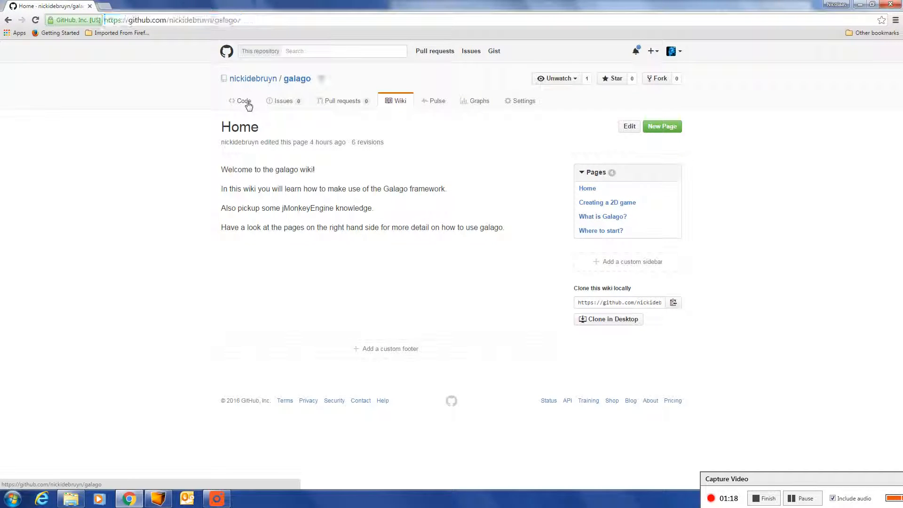
click(240, 101)
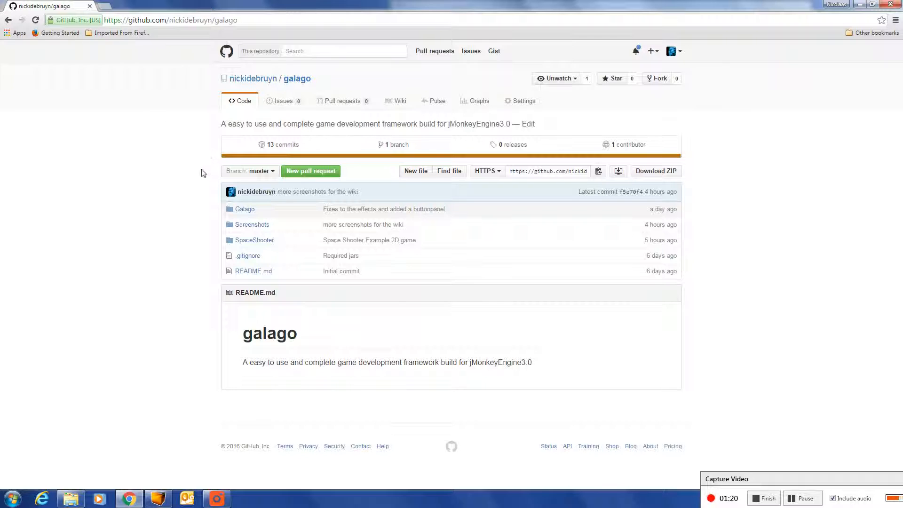
click(244, 209)
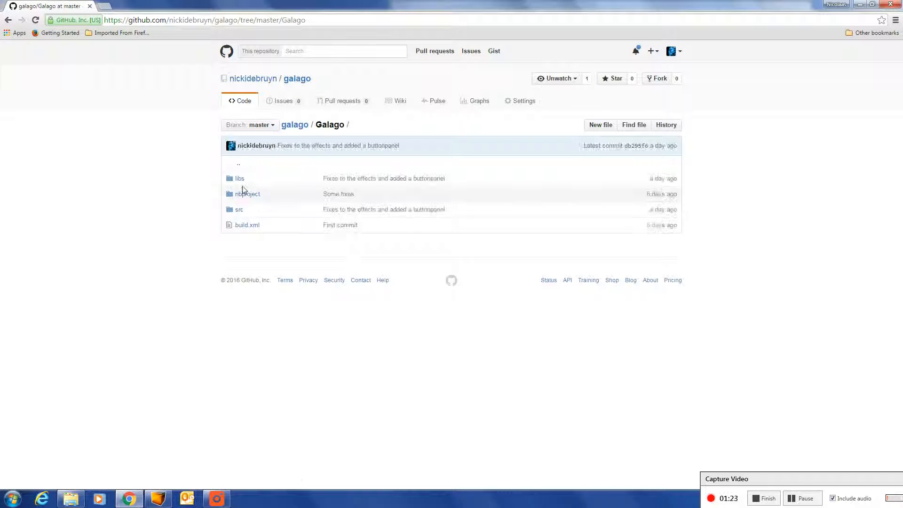
click(239, 179)
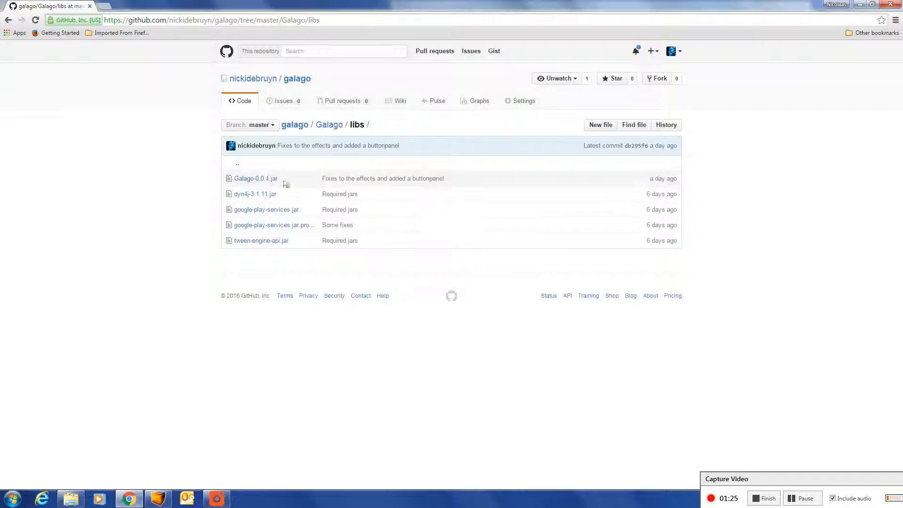
mouse_move(256, 178)
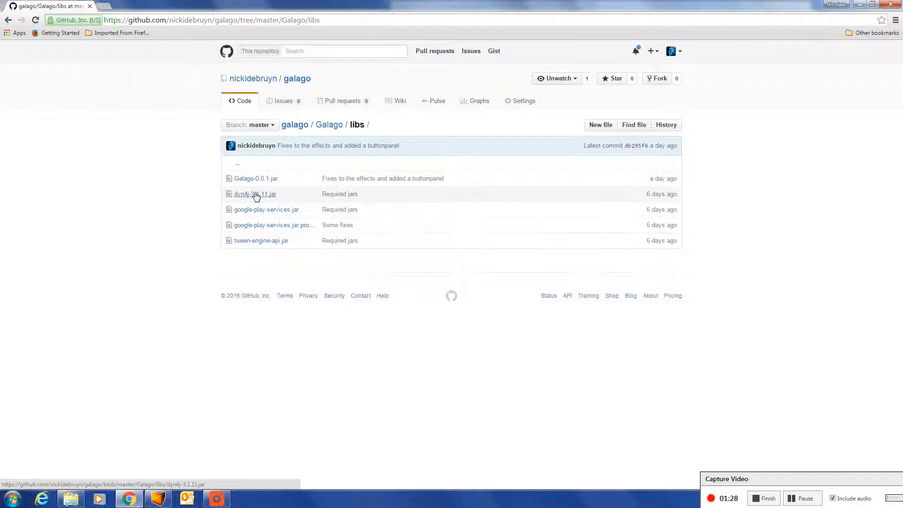
mouse_move(255, 195)
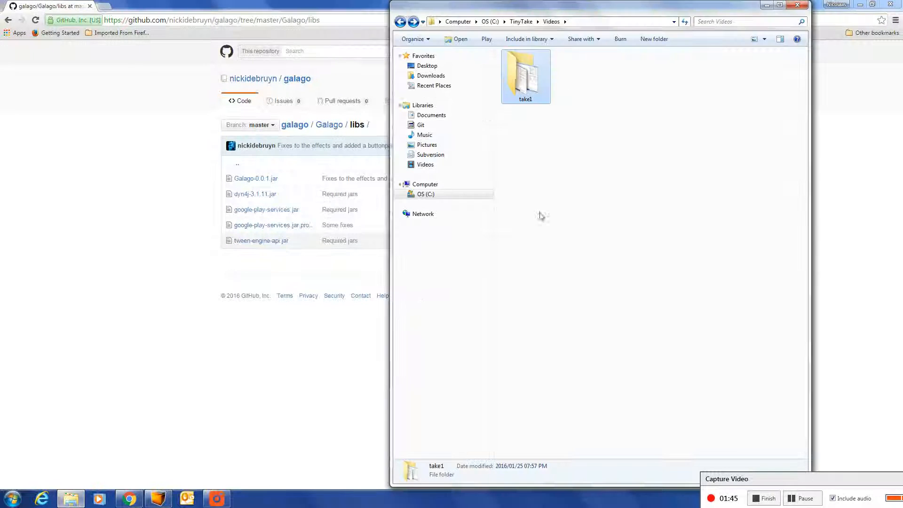
Copy the three jars from C:\examples\SpaceShooter\libs into SpaceShoot2D's libs folder.
click(400, 21)
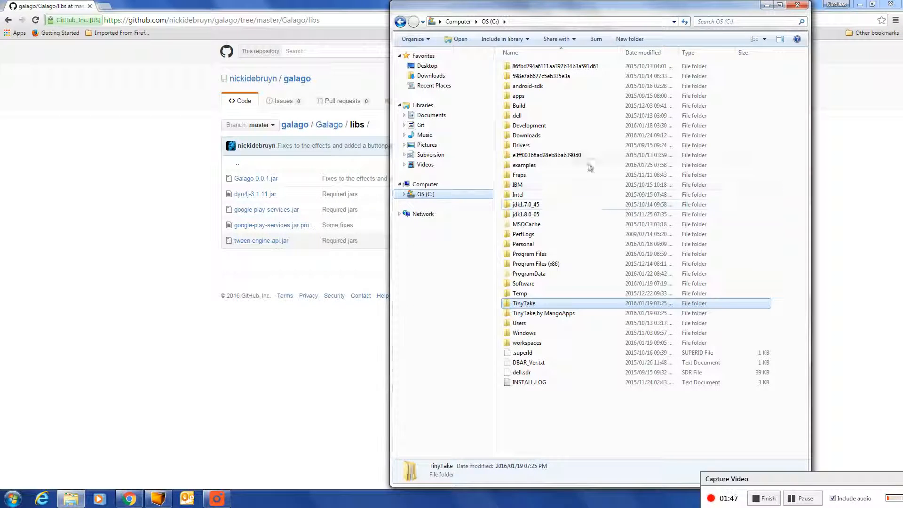
double_click(524, 165)
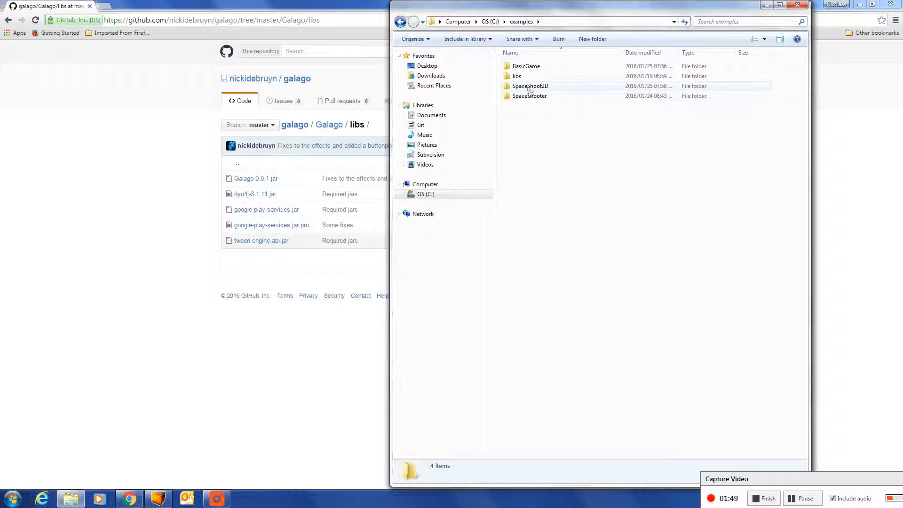
double_click(528, 95)
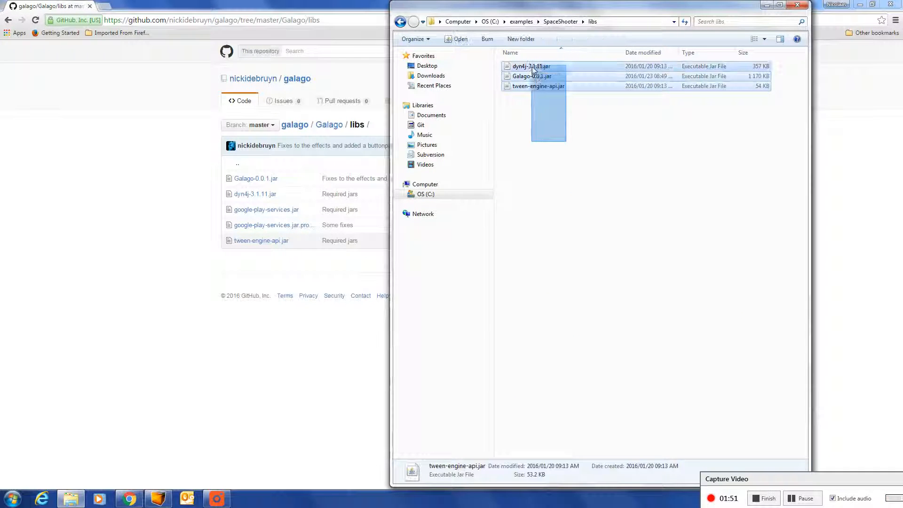
right_click(530, 66)
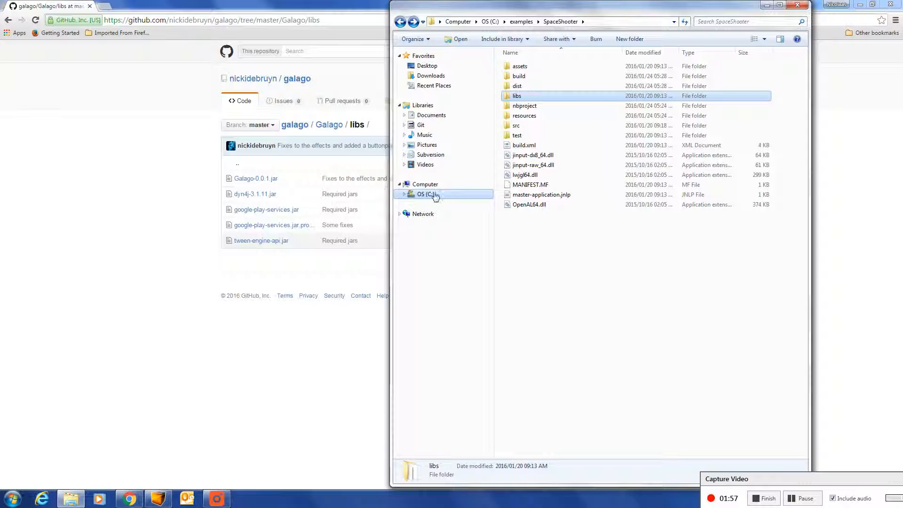
click(400, 22)
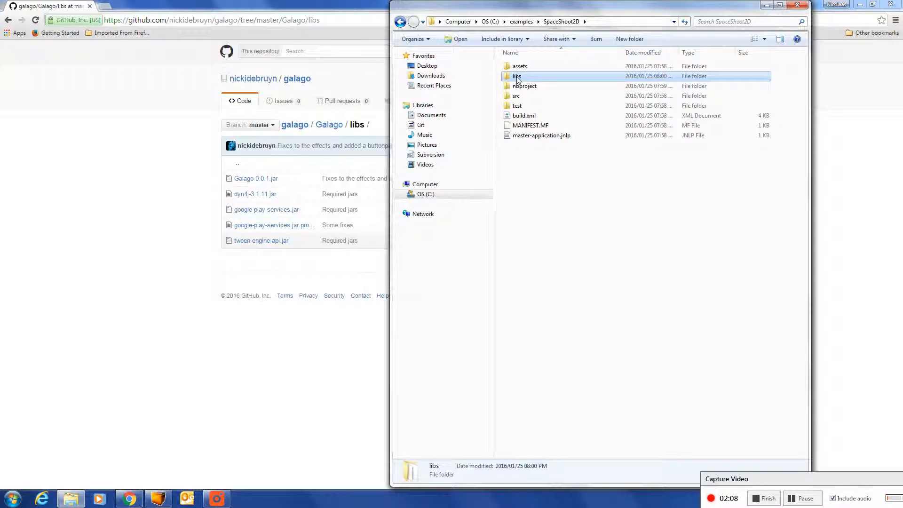
double_click(515, 77)
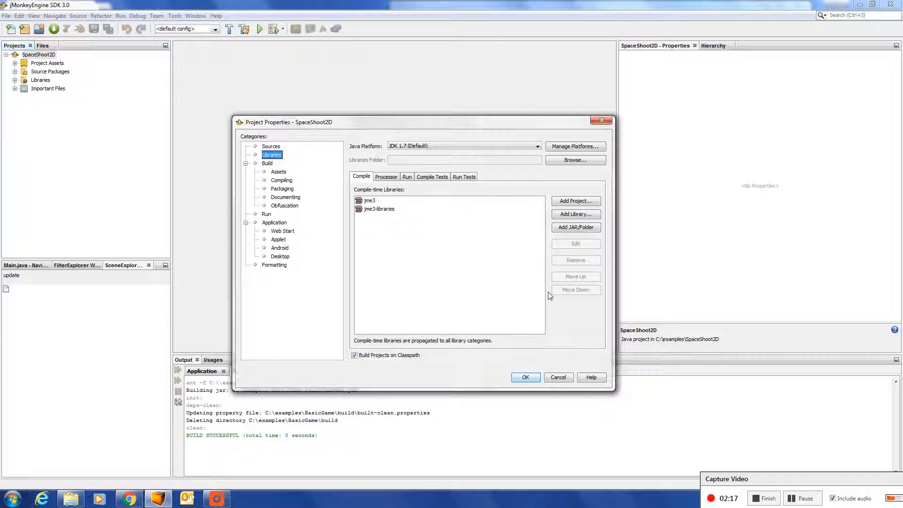
Add the dyn4j-3.1.11, Galago and tween-engine jars from libs as project libraries.
click(574, 227)
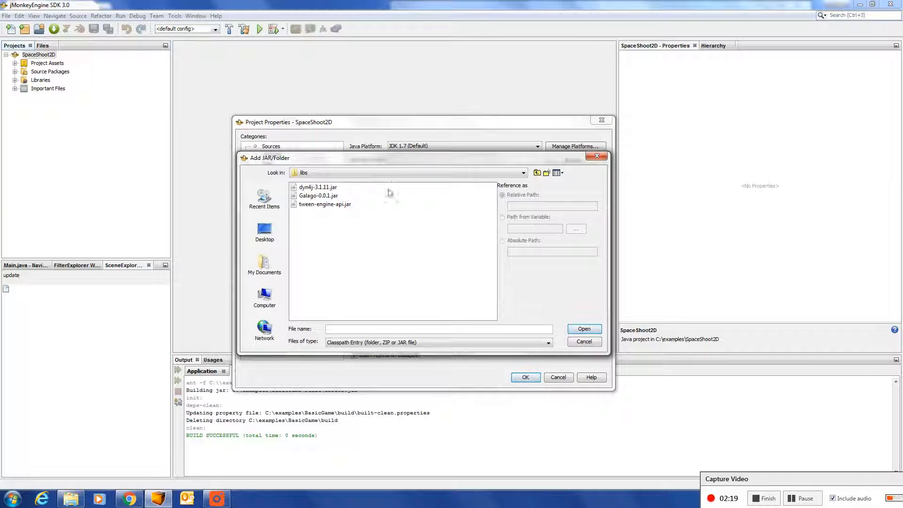
click(536, 172)
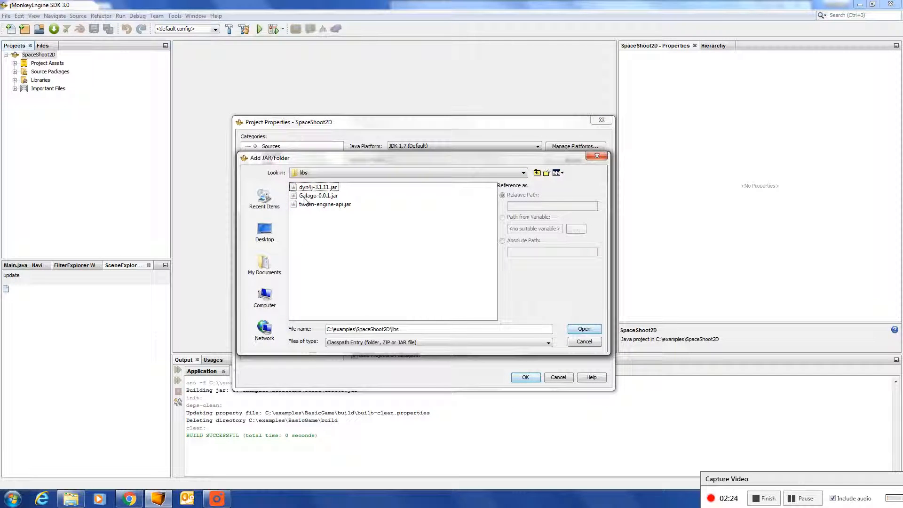
click(317, 187)
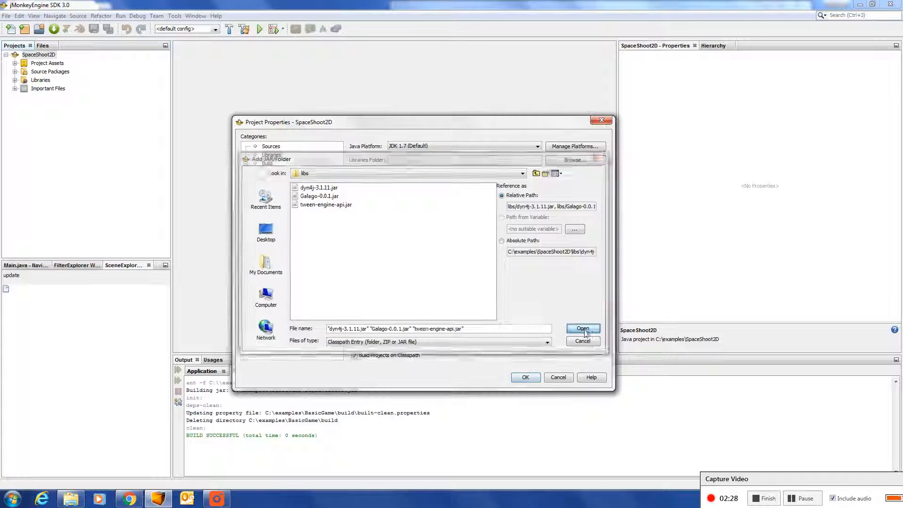
click(582, 329)
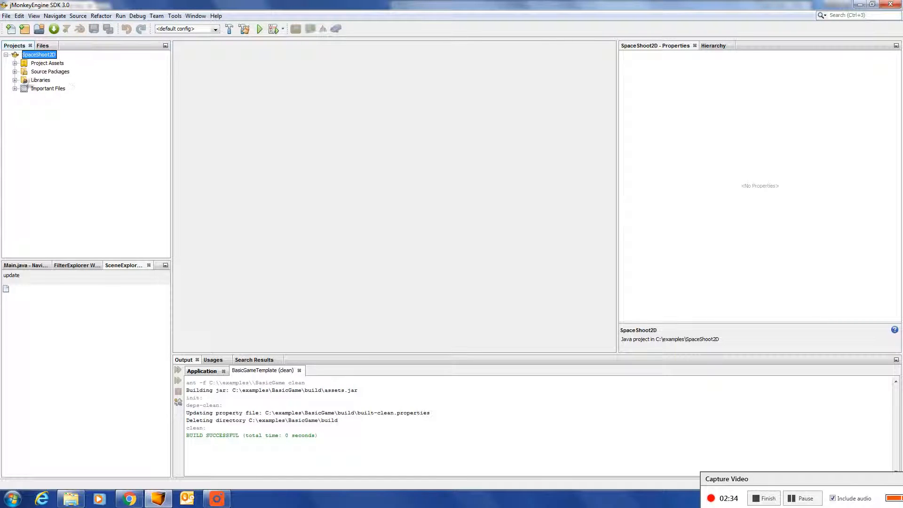
click(15, 71)
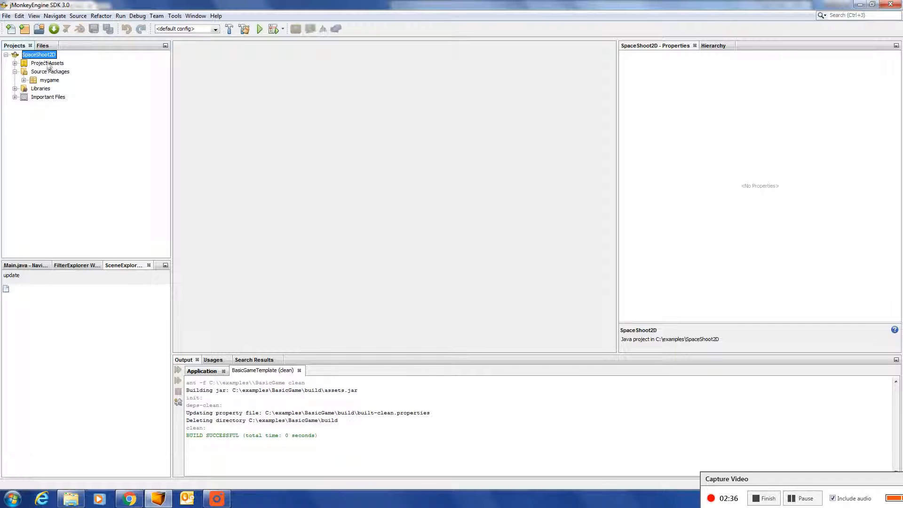